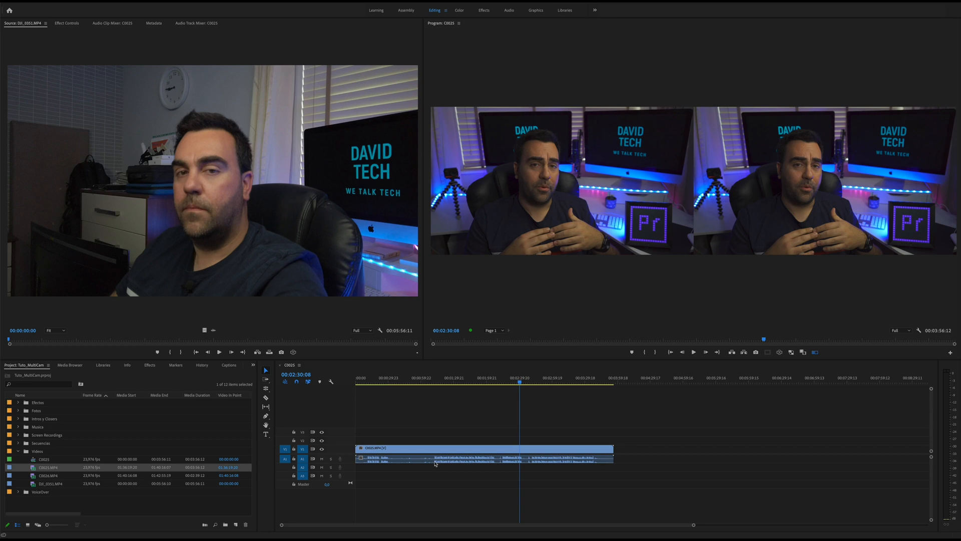
{"action": "mouse_move", "coordinate": [526, 397]}
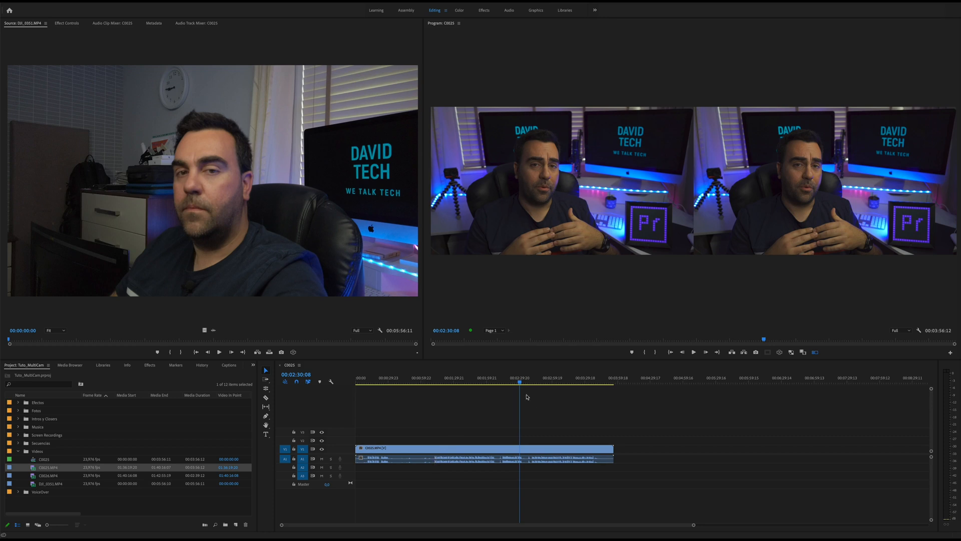
Stack DJI_0351.MP4 on V2 above C0025.MP4 and synchronize the two camera angles.
{"action": "left_click", "coordinate": [478, 379]}
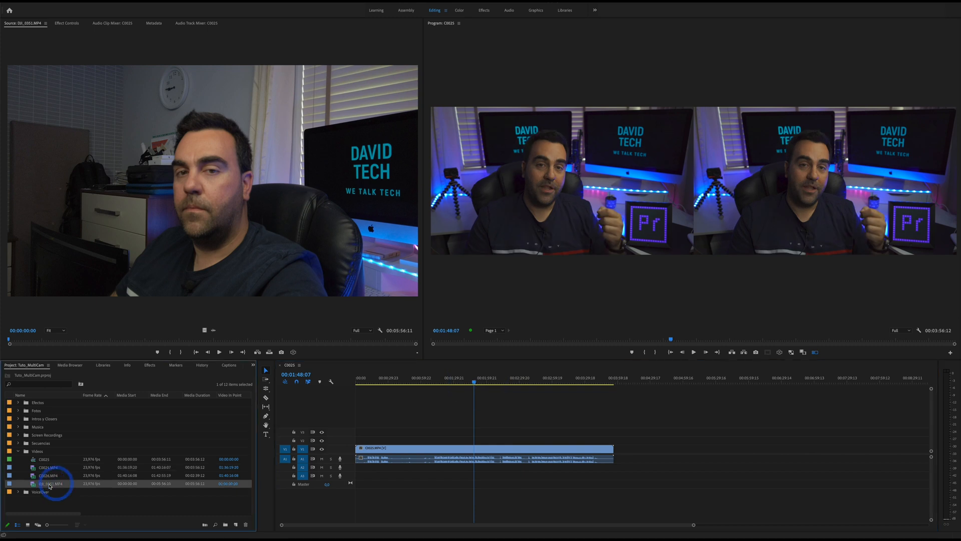
{"action": "left_click_drag", "start_coordinate": [48, 482], "coordinate": [549, 441]}
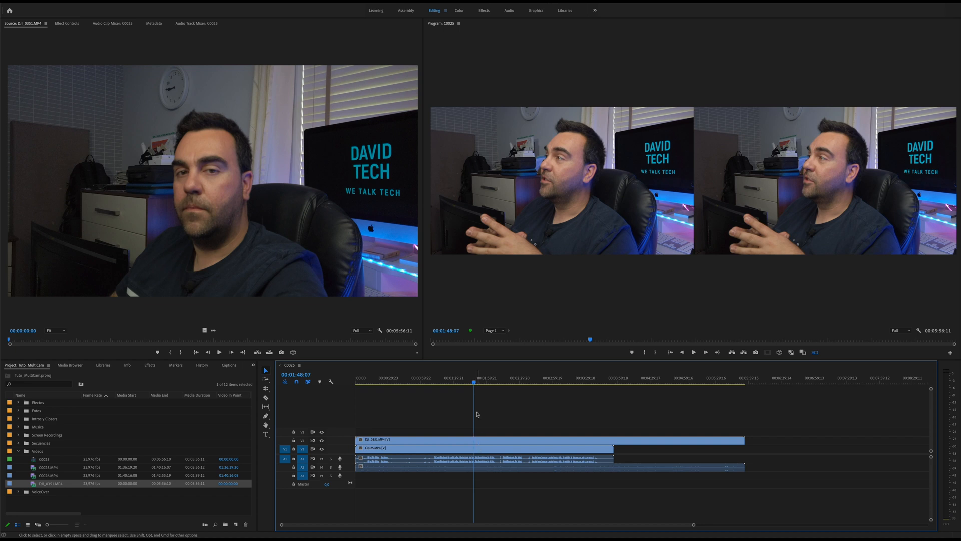
{"action": "mouse_move", "coordinate": [435, 429]}
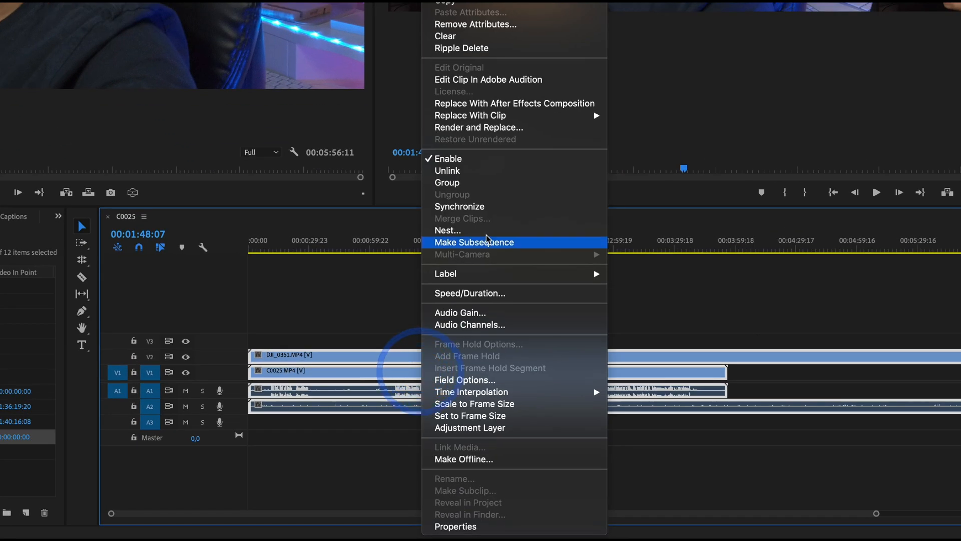
{"action": "mouse_move", "coordinate": [459, 206]}
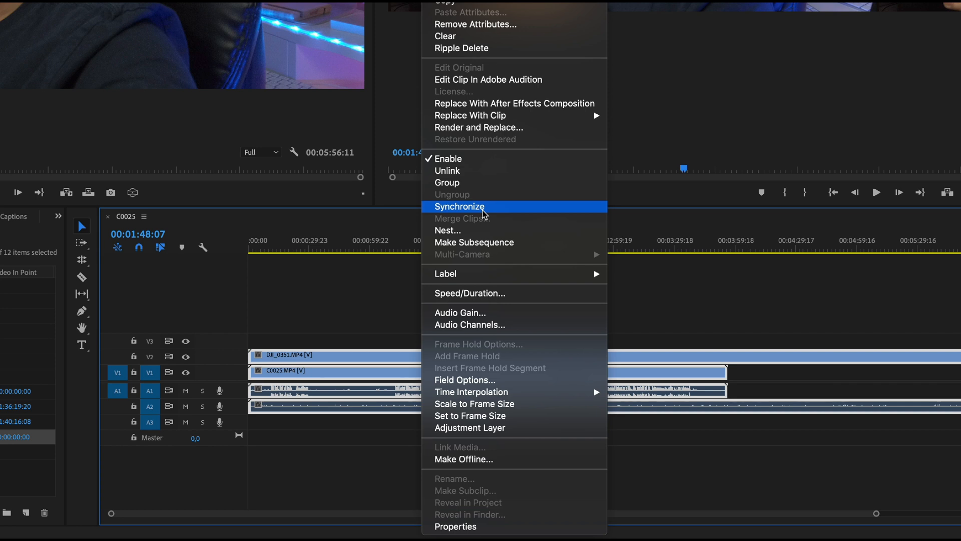
{"action": "left_click", "coordinate": [460, 206]}
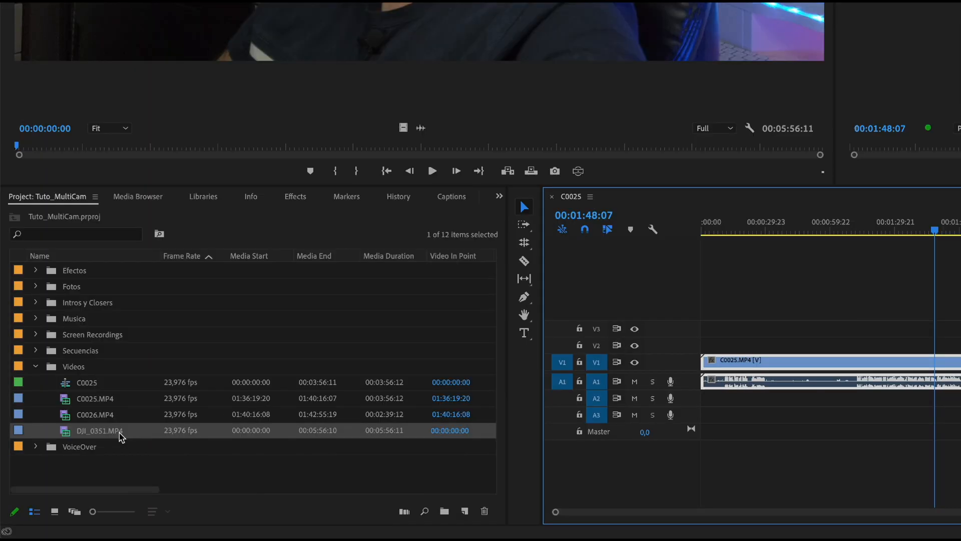
Create an audio-synced multicam source sequence from C0026.MP4 and DJI_0351.MP4.
{"action": "left_click", "coordinate": [95, 415]}
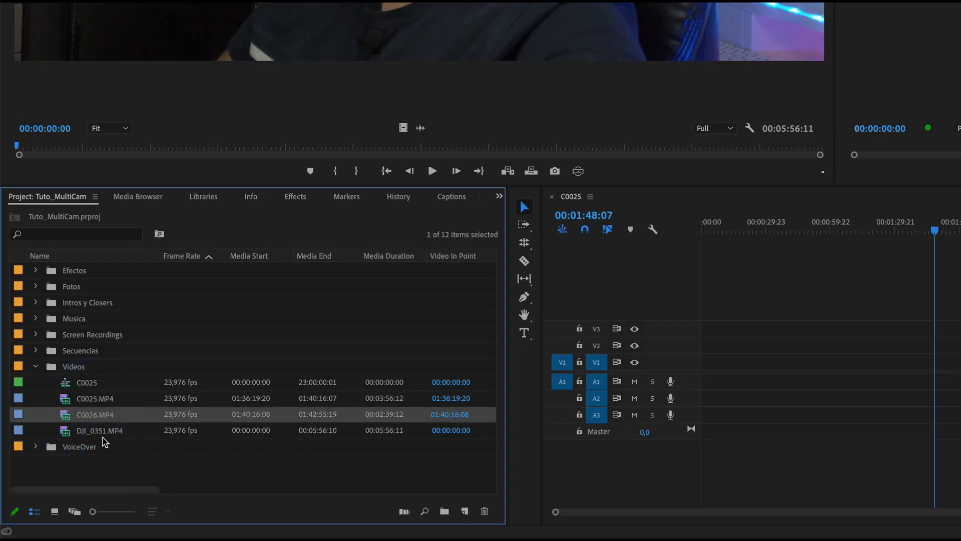
{"action": "right_click", "coordinate": [99, 430]}
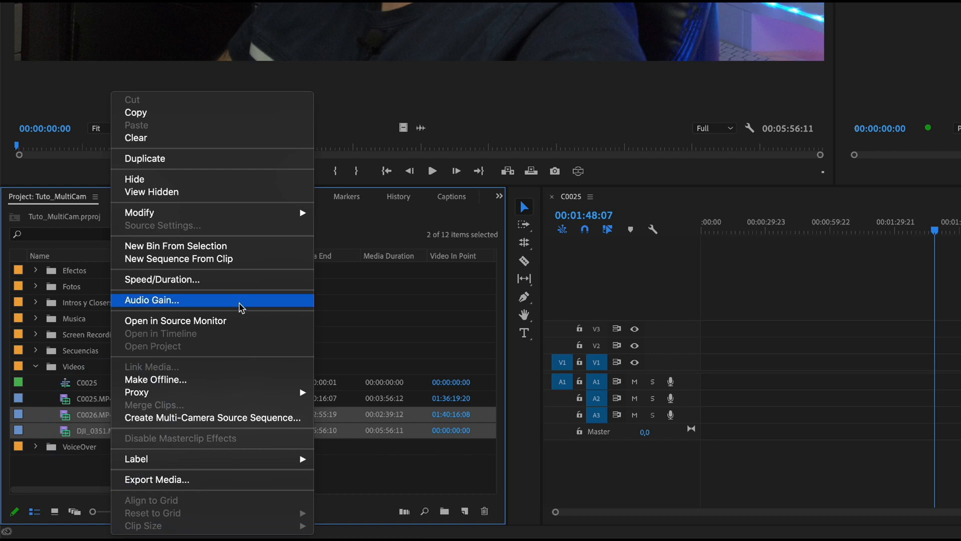
{"action": "mouse_move", "coordinate": [212, 417]}
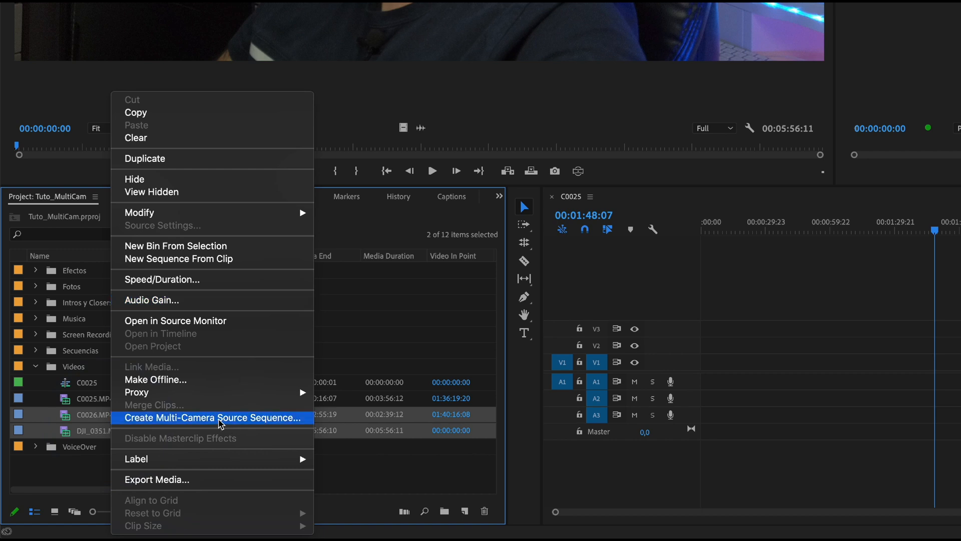
{"action": "left_click", "coordinate": [216, 417]}
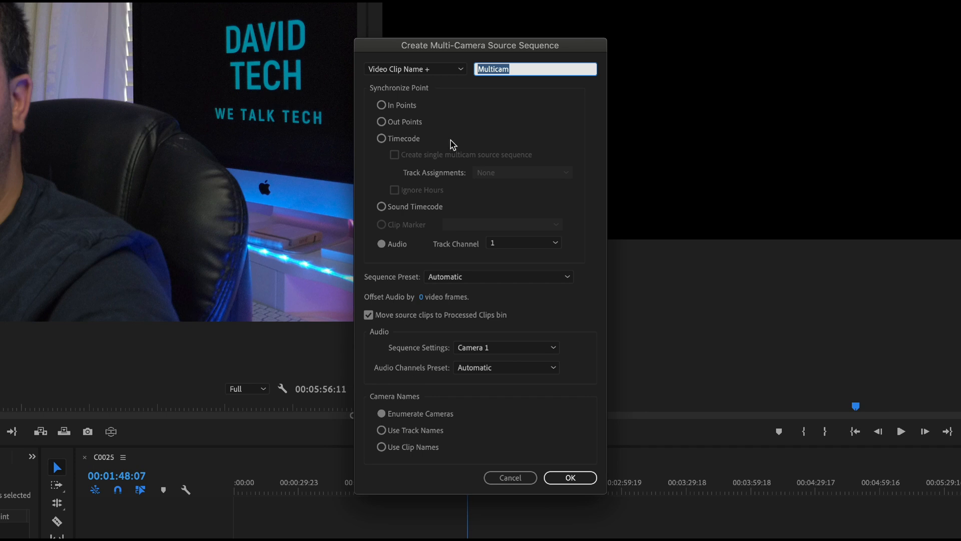
{"action": "mouse_move", "coordinate": [421, 188]}
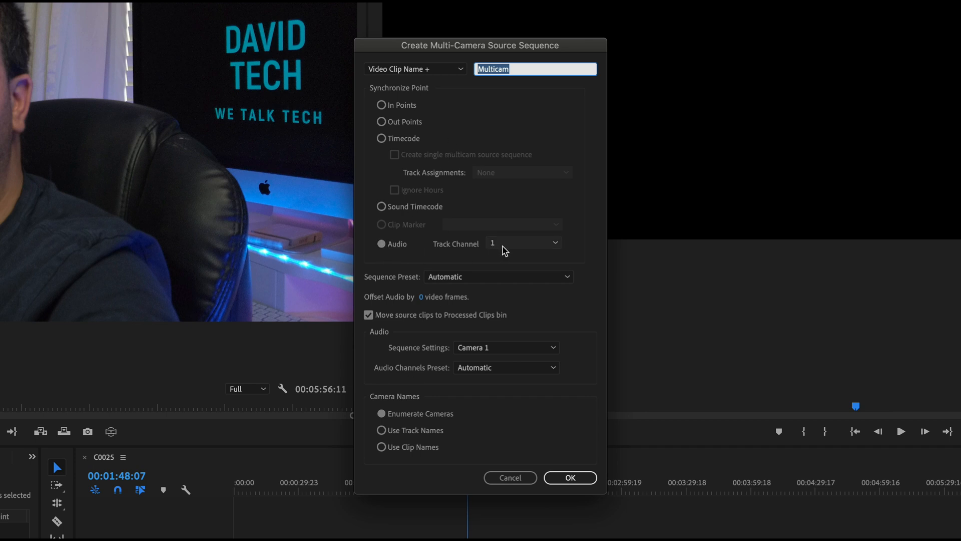
{"action": "mouse_move", "coordinate": [537, 478]}
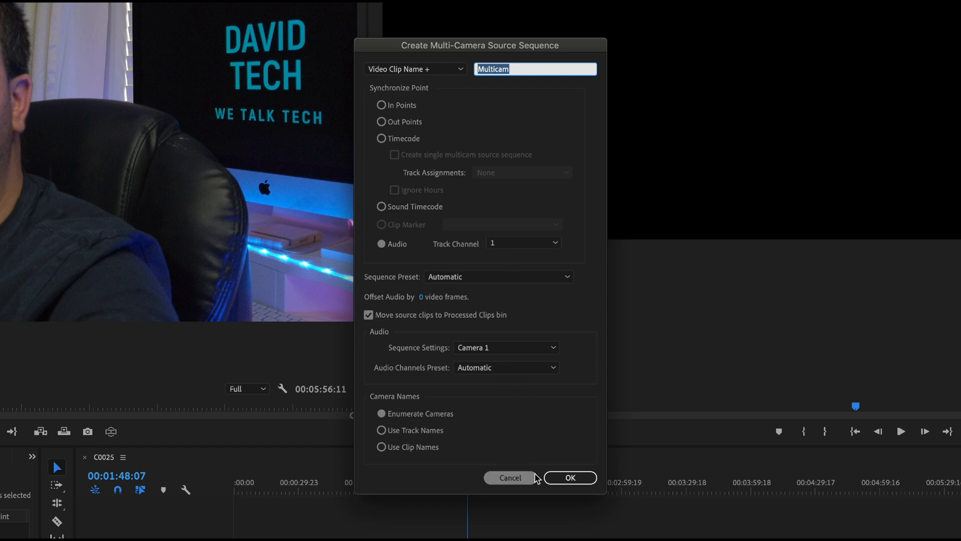
{"action": "left_click", "coordinate": [569, 477]}
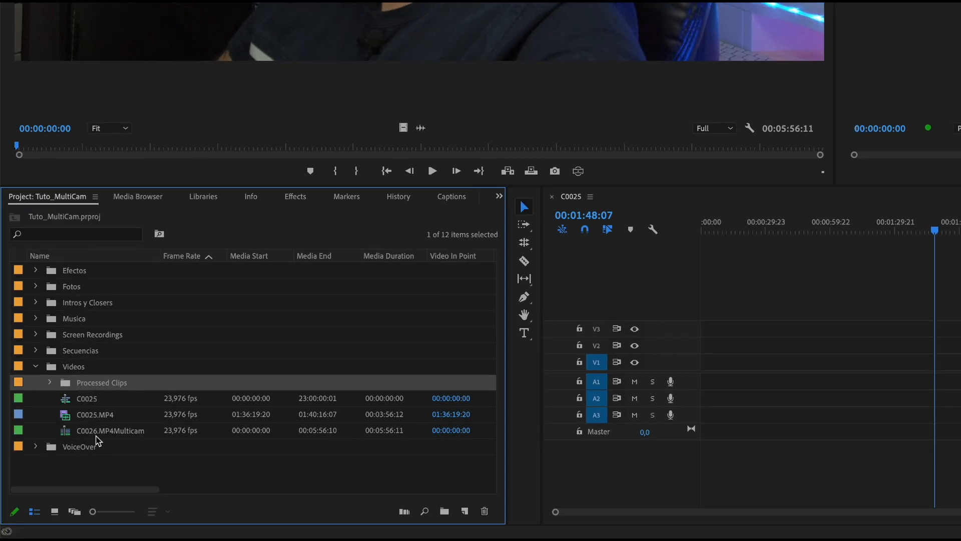
Drop C0026.MP4Multicam into the C0025 timeline and load it in the Source Monitor.
{"action": "left_click", "coordinate": [110, 430]}
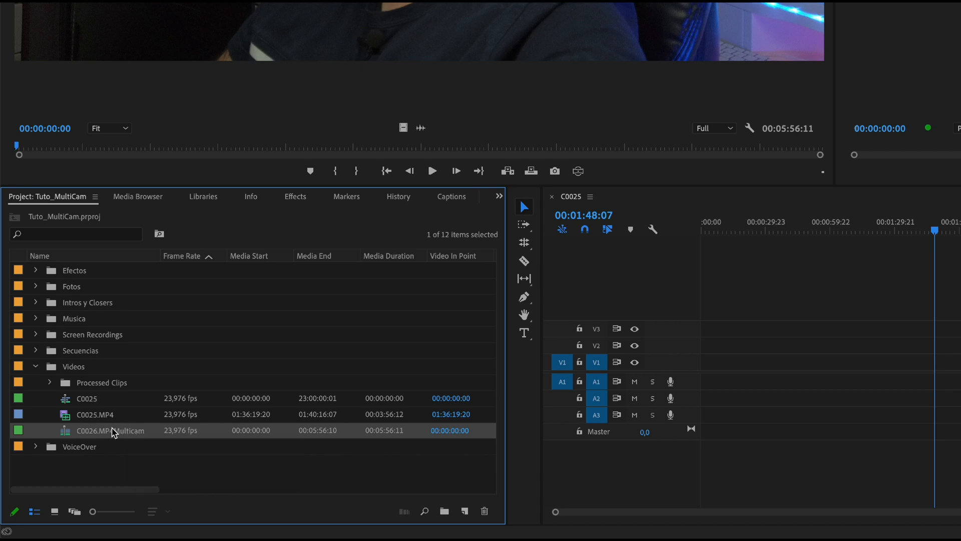
{"action": "left_click_drag", "start_coordinate": [110, 429], "coordinate": [735, 362]}
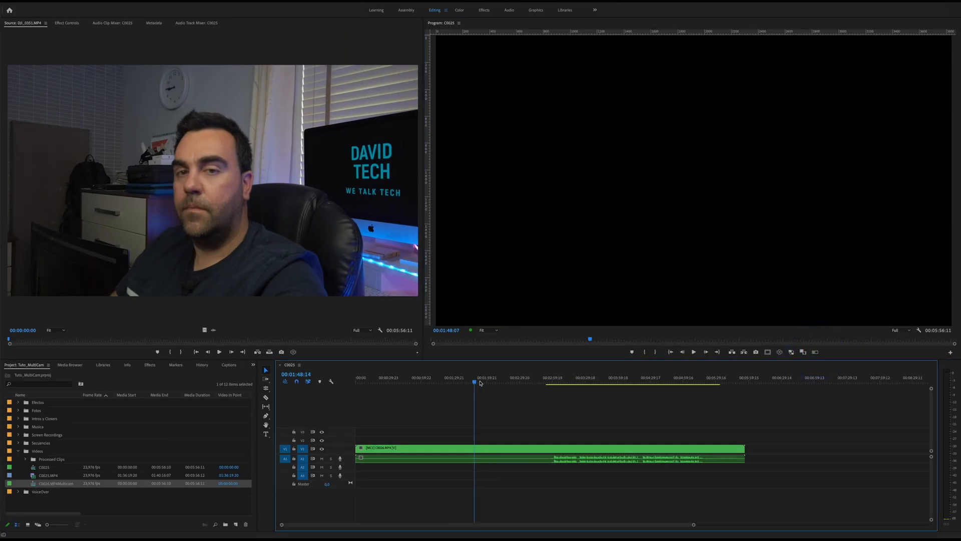
{"action": "left_click", "coordinate": [589, 377]}
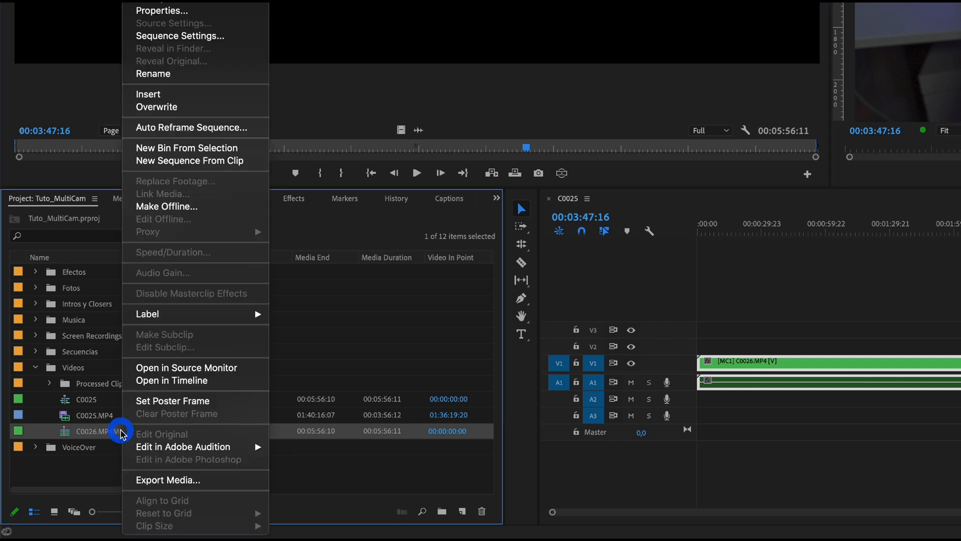
{"action": "mouse_move", "coordinate": [186, 368]}
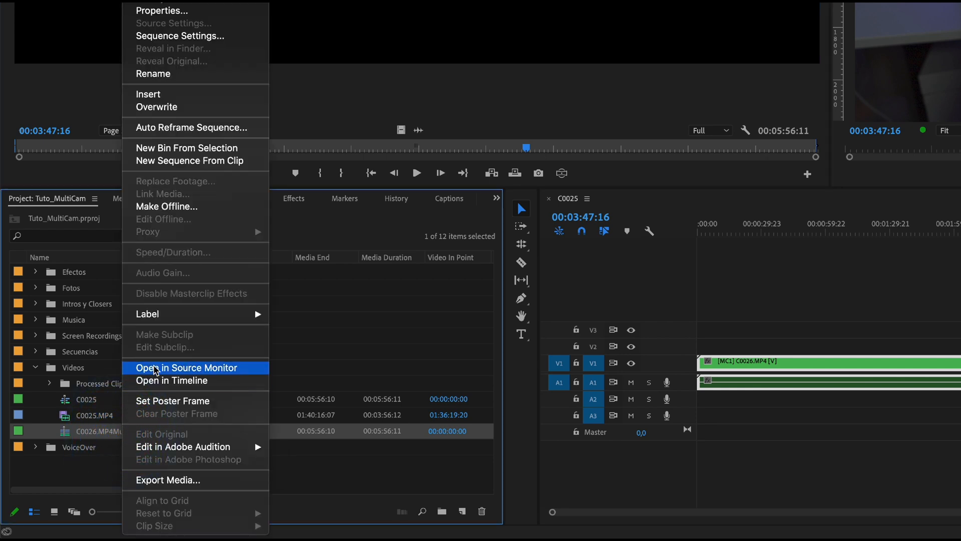
{"action": "left_click", "coordinate": [187, 368]}
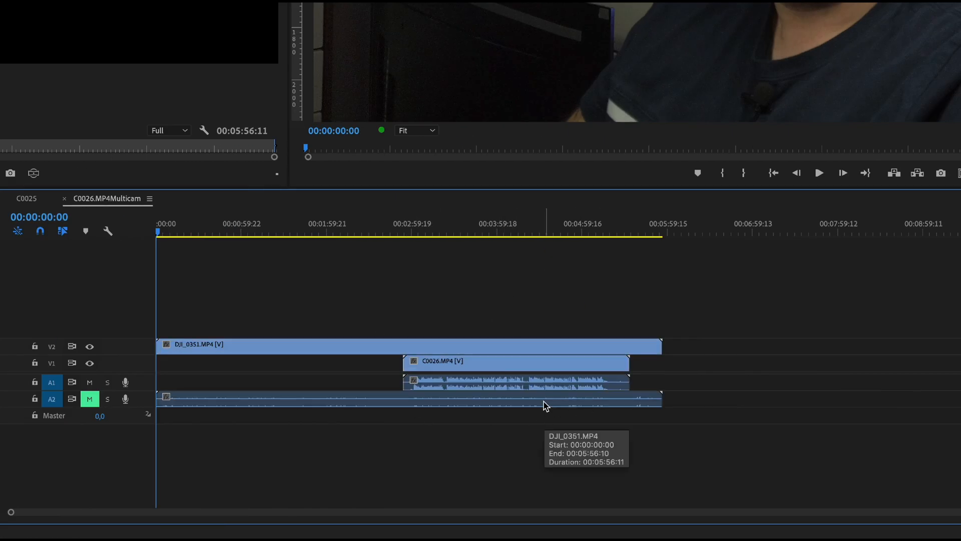
{"action": "left_click", "coordinate": [404, 399]}
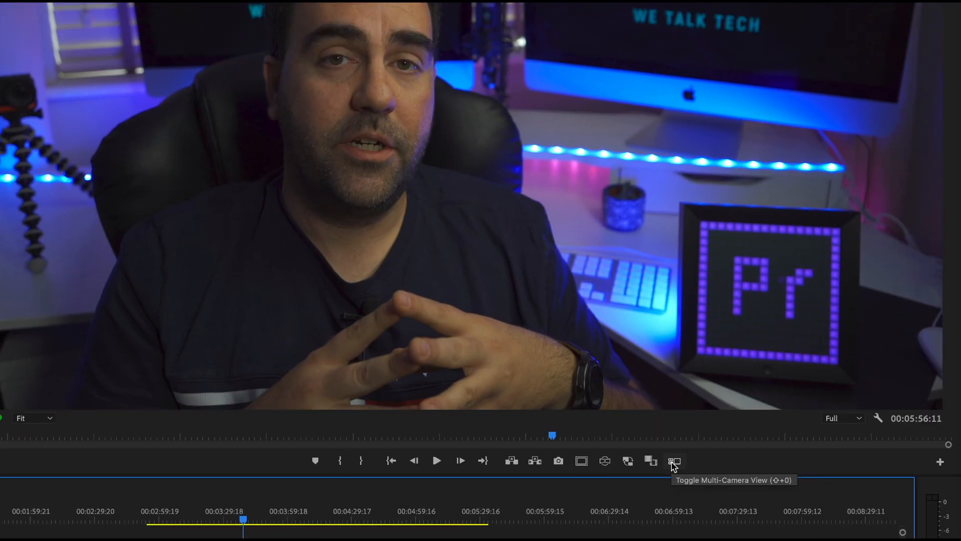
{"action": "mouse_move", "coordinate": [827, 467]}
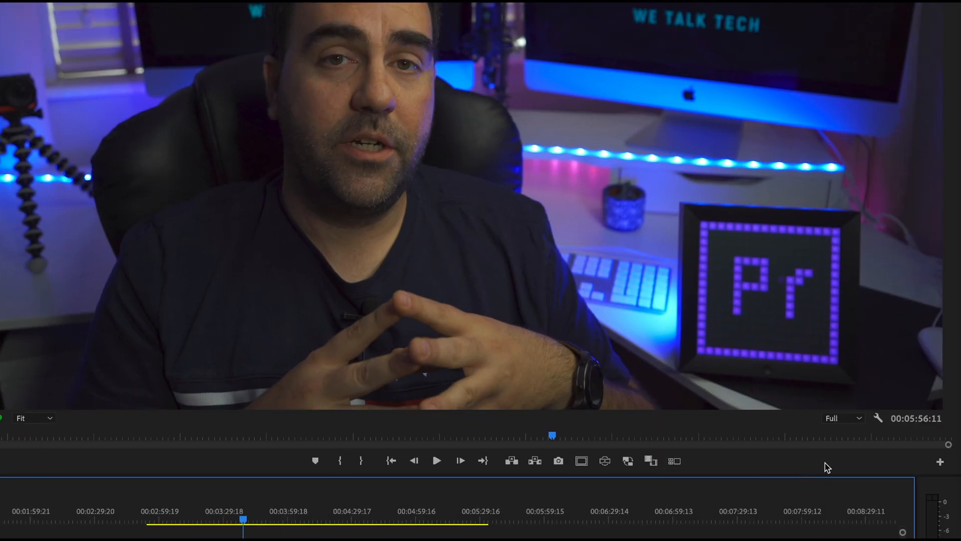
Add the Toggle Multi-Camera View button to the Program Monitor and enable multicam view.
{"action": "left_click", "coordinate": [939, 461]}
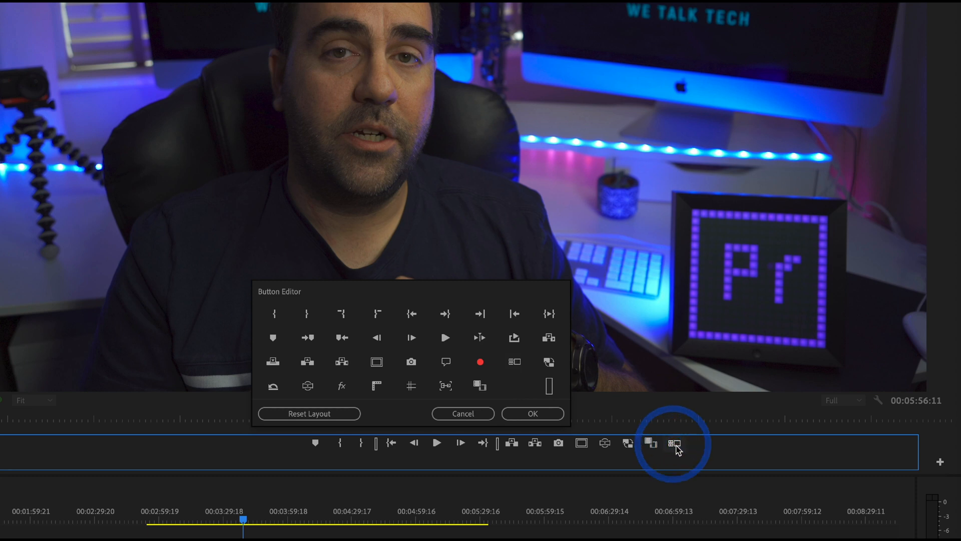
{"action": "left_click", "coordinate": [532, 414]}
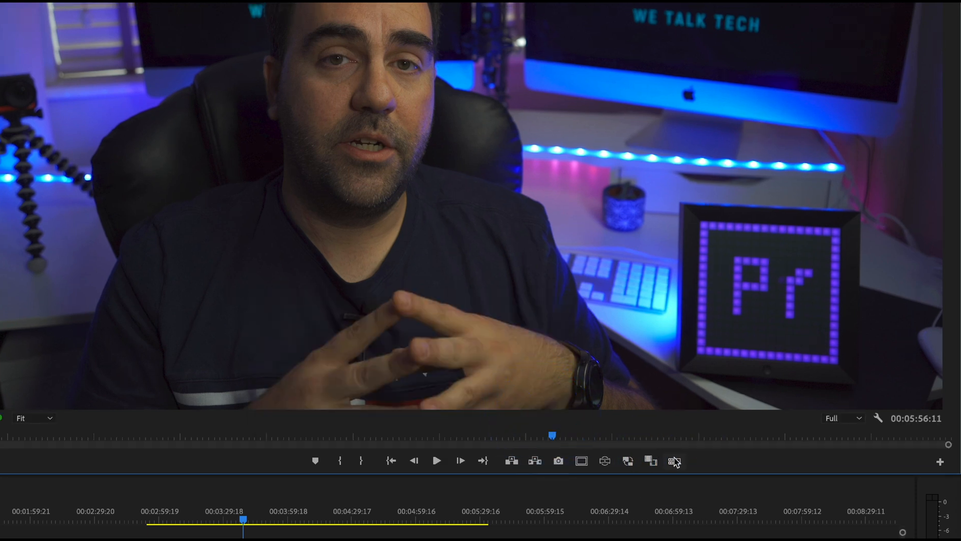
{"action": "left_click", "coordinate": [674, 461]}
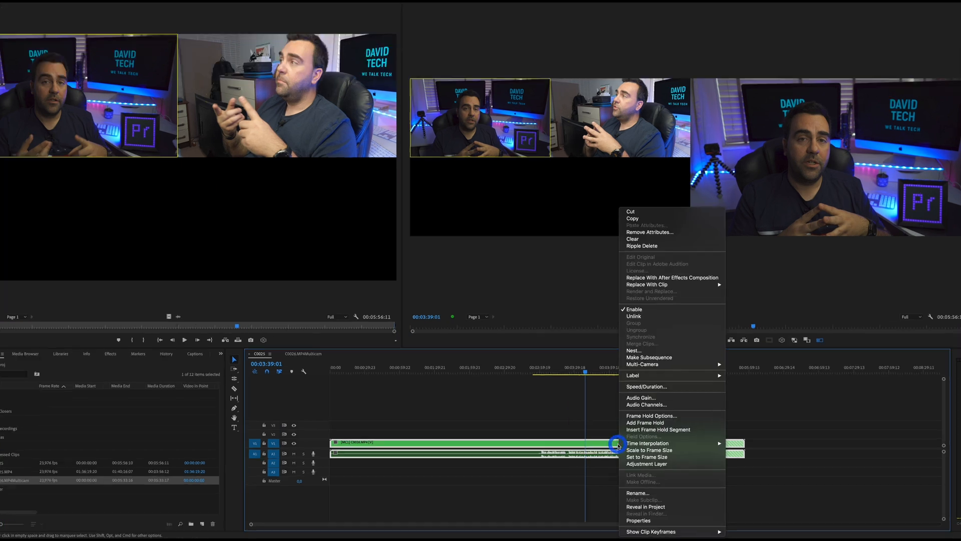
{"action": "mouse_move", "coordinate": [648, 442]}
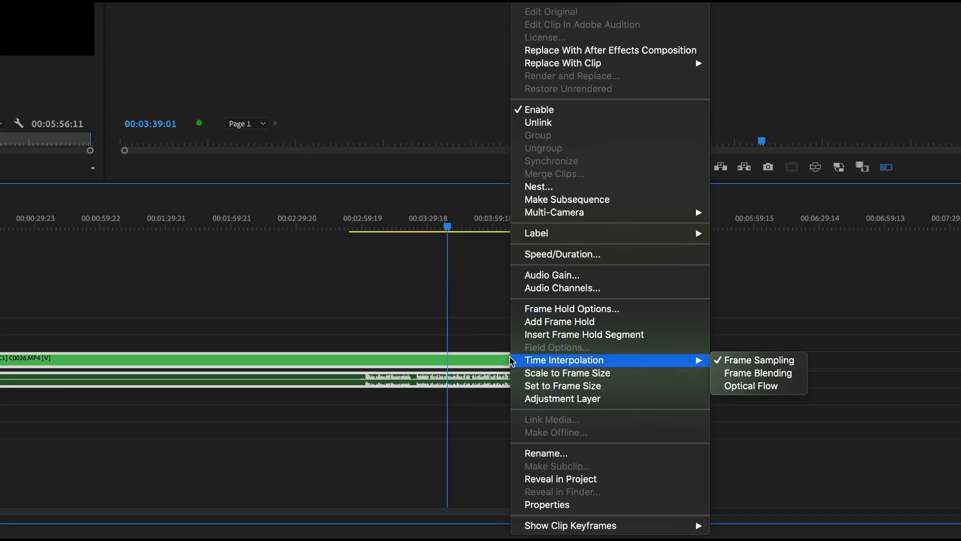
{"action": "mouse_move", "coordinate": [554, 212]}
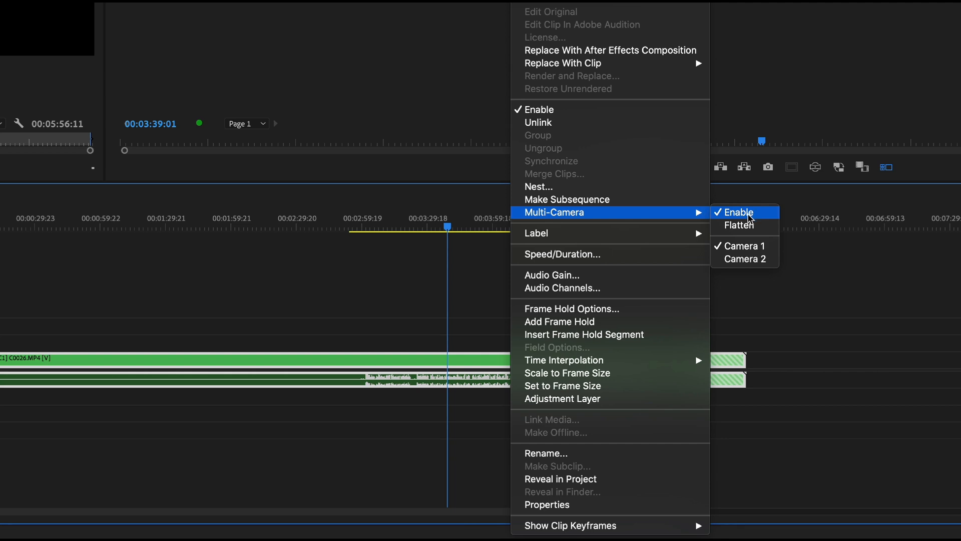
{"action": "mouse_move", "coordinate": [744, 247]}
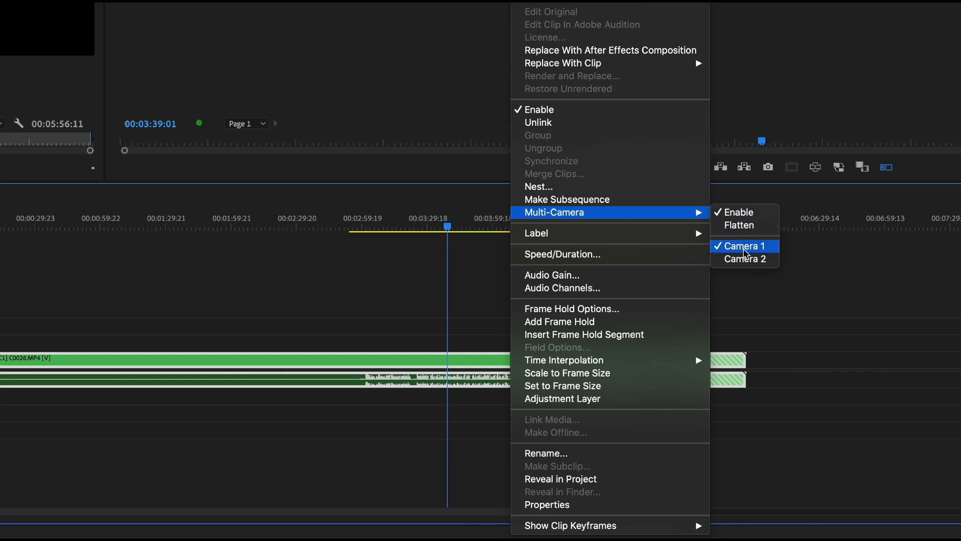
{"action": "left_click", "coordinate": [745, 246]}
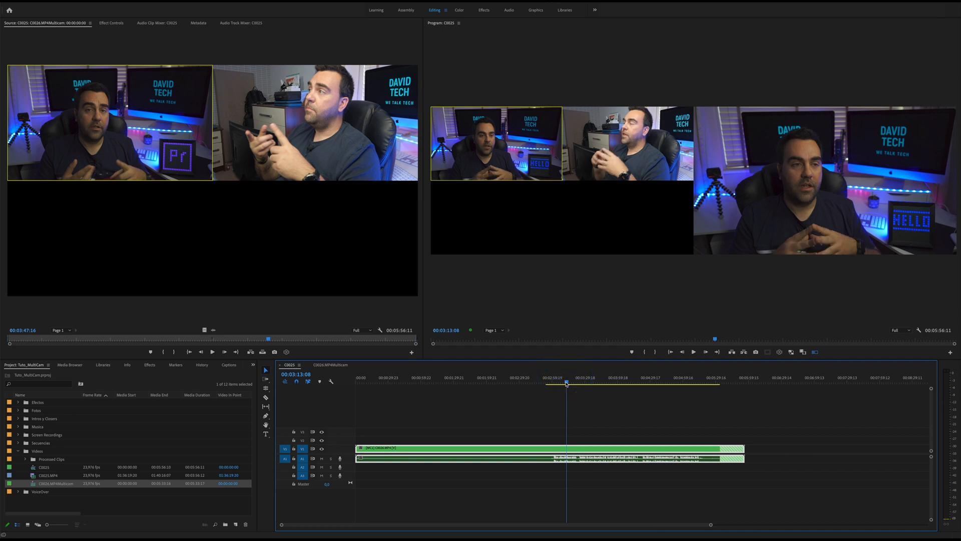
{"action": "left_click", "coordinate": [496, 143]}
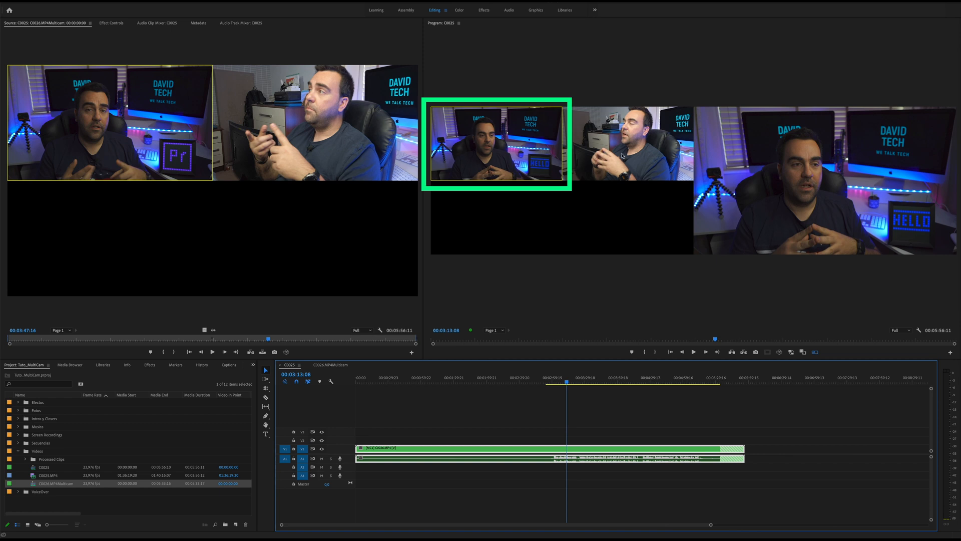
{"action": "left_click", "coordinate": [623, 144]}
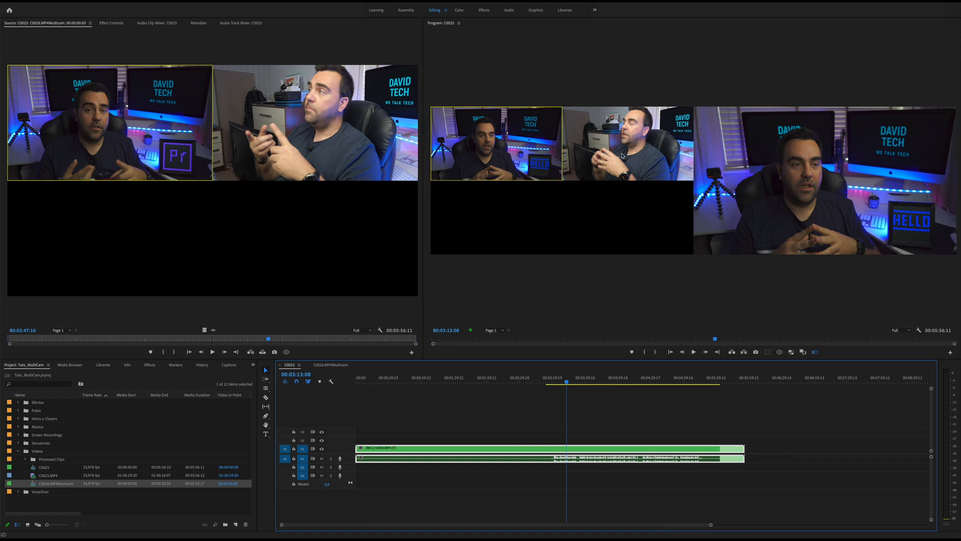
{"action": "left_click", "coordinate": [497, 143]}
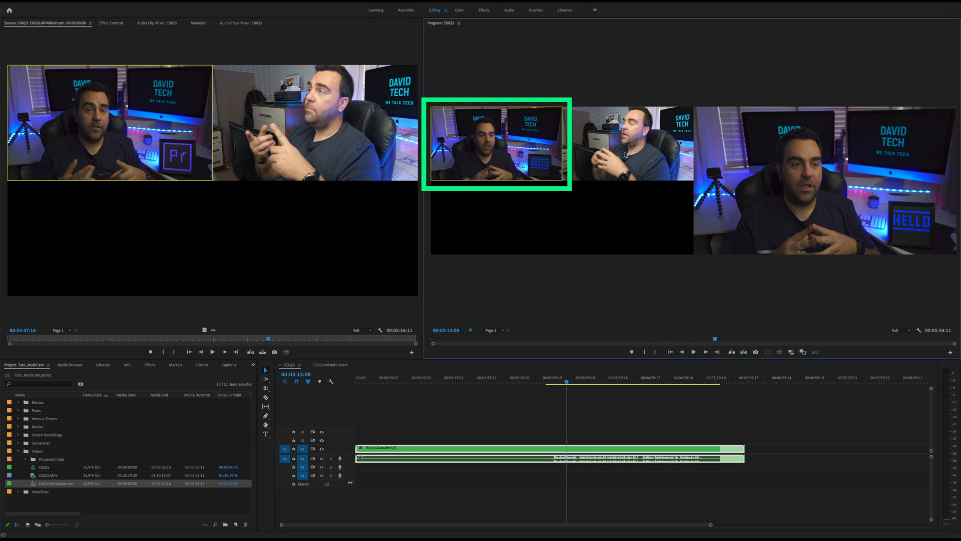
{"action": "left_click", "coordinate": [625, 145]}
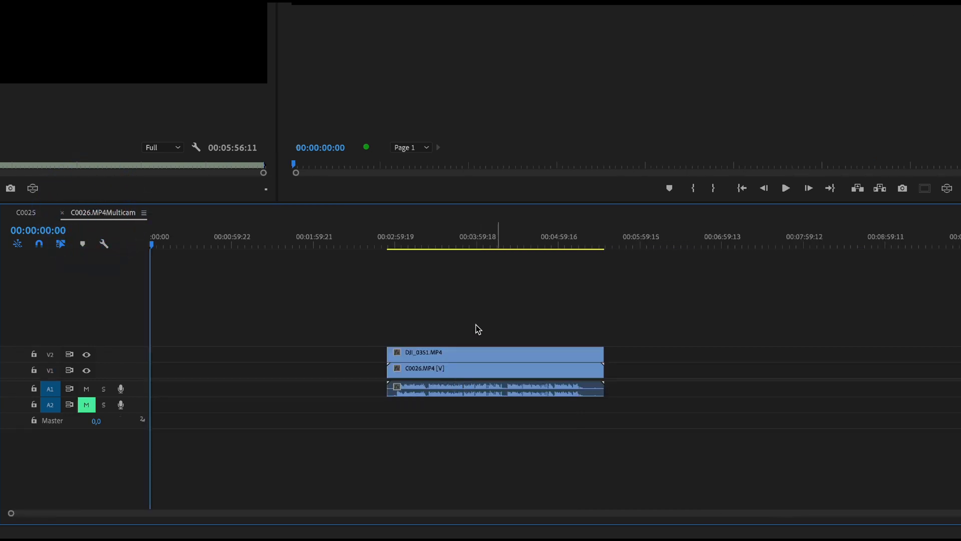
{"action": "mouse_move", "coordinate": [516, 350]}
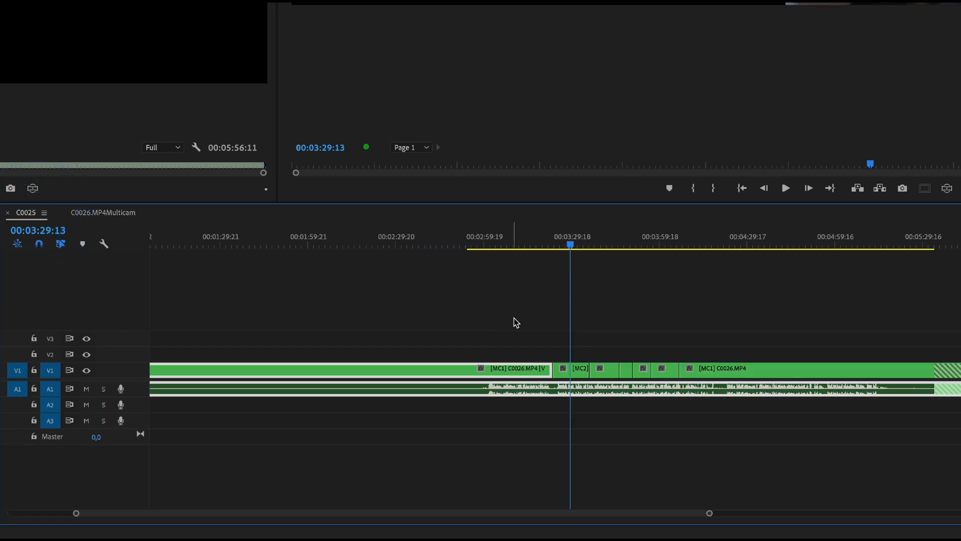
{"action": "mouse_move", "coordinate": [562, 298]}
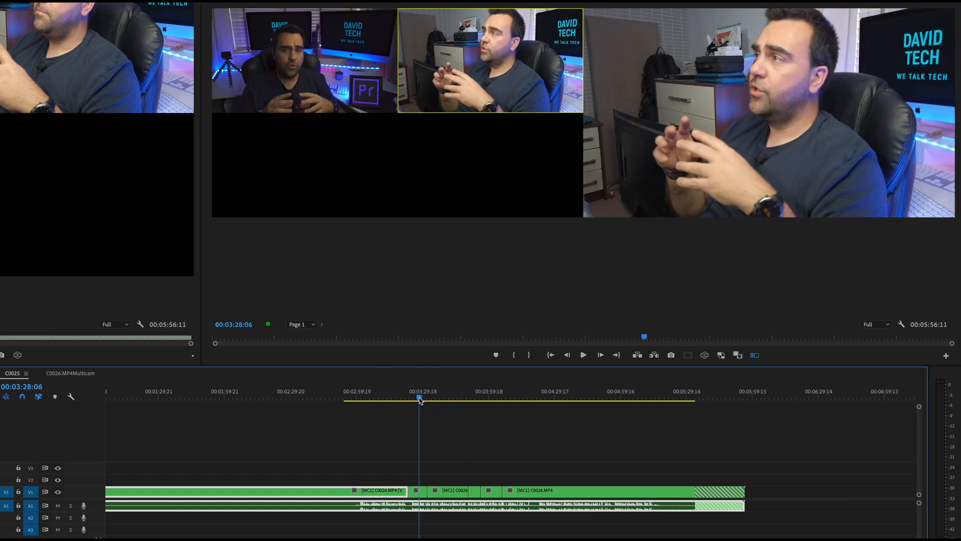
{"action": "left_click", "coordinate": [583, 354]}
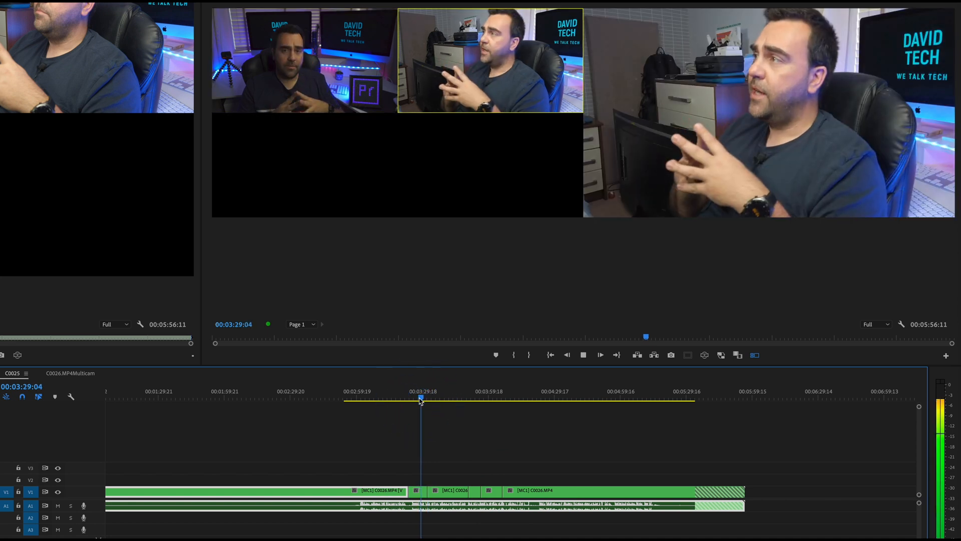
{"action": "left_click", "coordinate": [600, 355]}
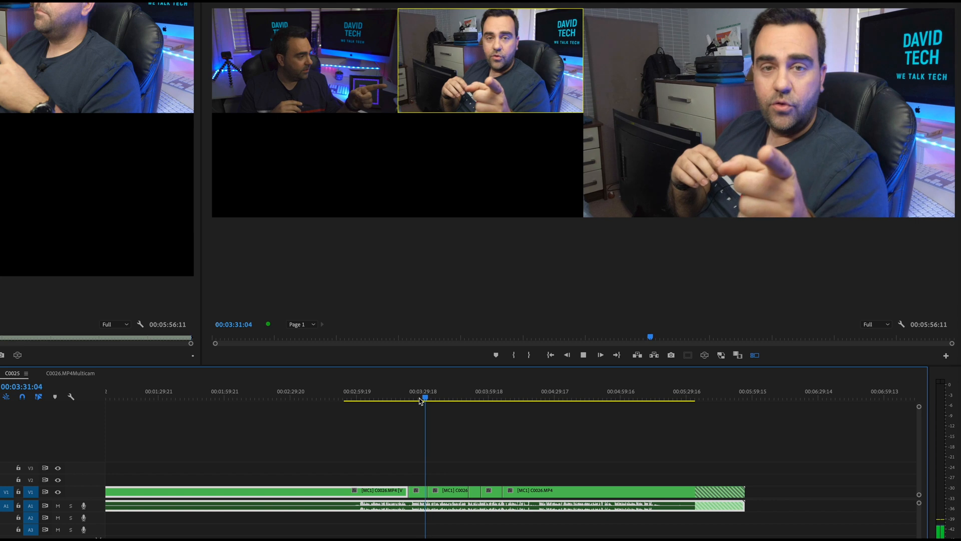